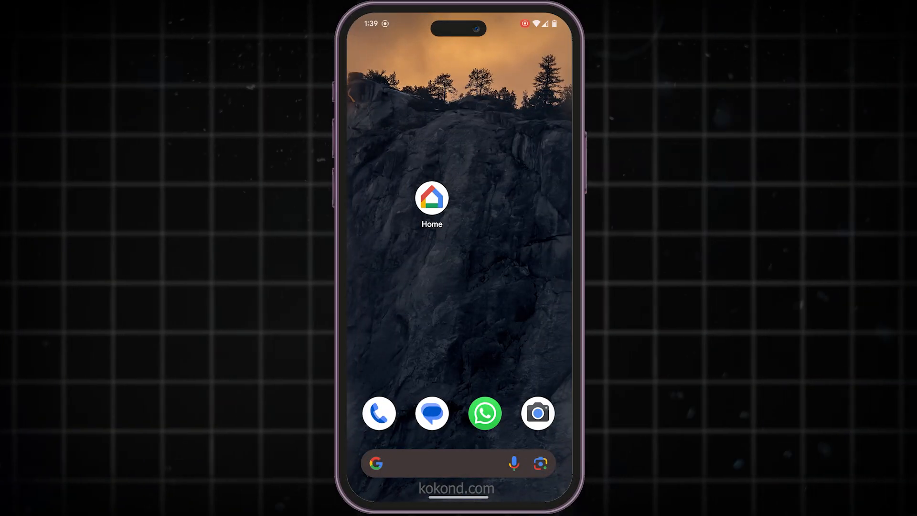
# - Launch Google Home and go to its Settings page
pyautogui.click(431, 197)
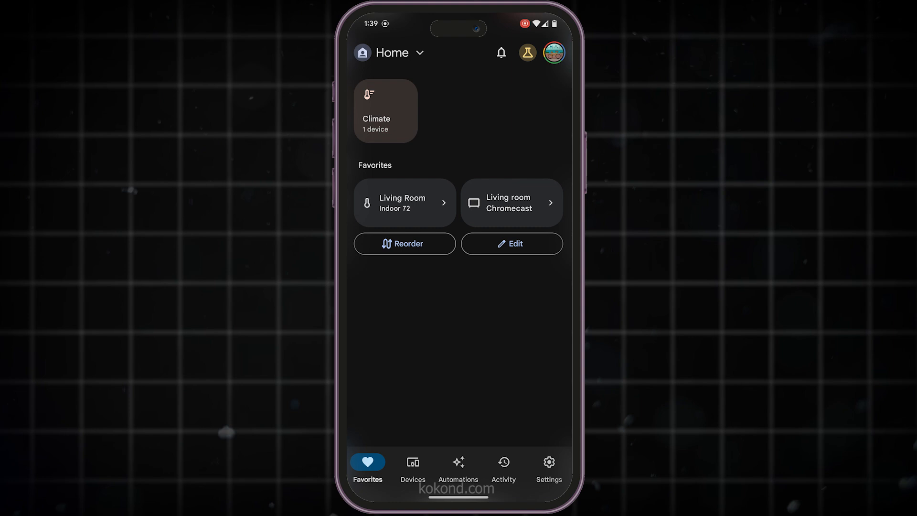
pyautogui.click(548, 465)
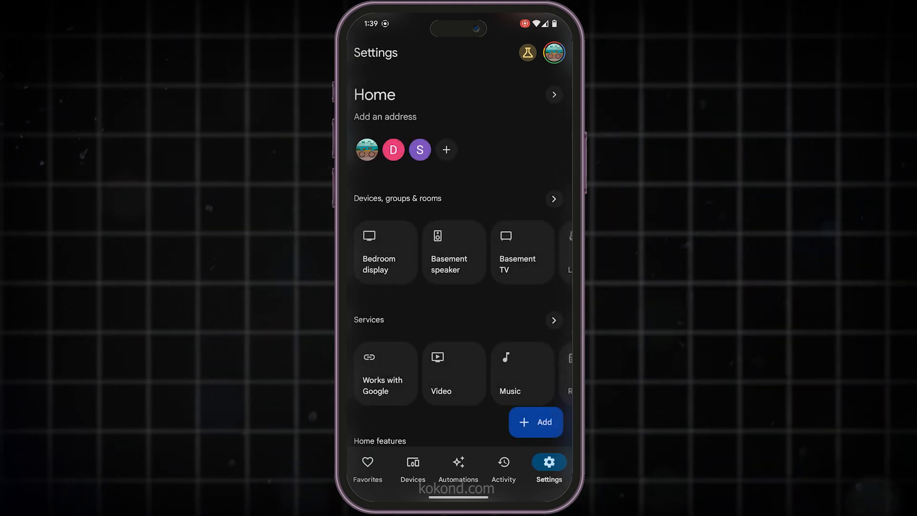
# - Select YouTube Music as the default provider in Music settings
pyautogui.click(504, 372)
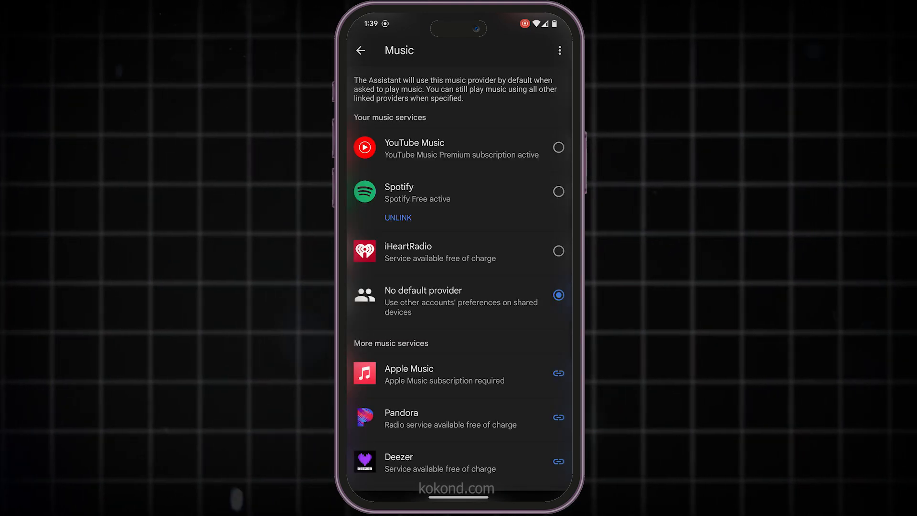
pyautogui.click(557, 148)
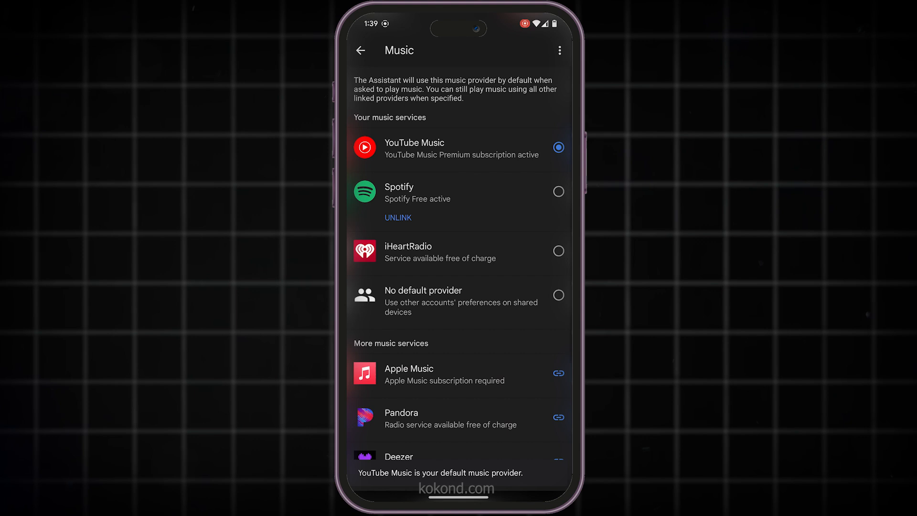